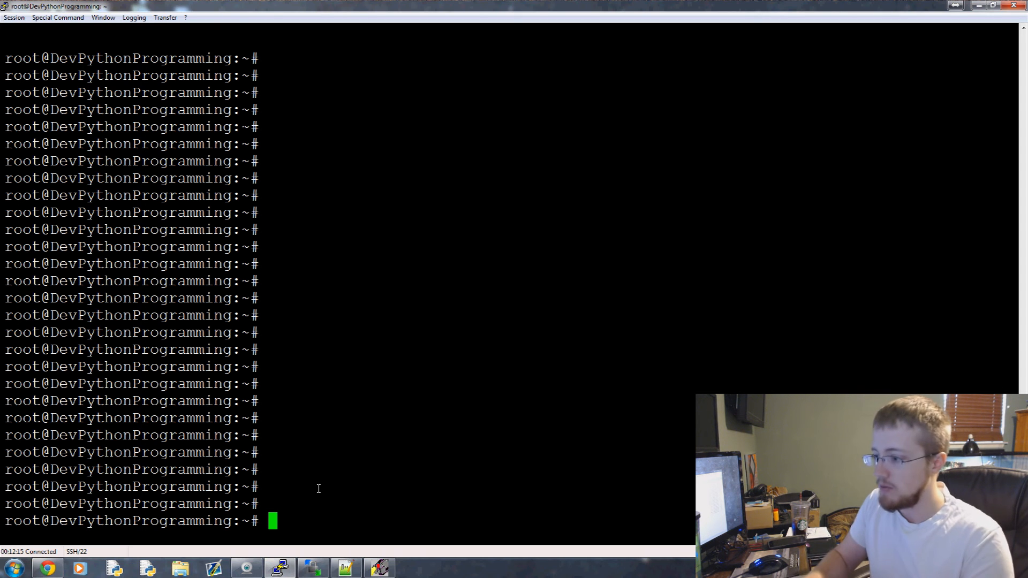
- Run 'service apache2 restart' at the shell after erasing a mistyped start, then begin a crontab command
{"action": "type", "text": "lksdajfhsq"}
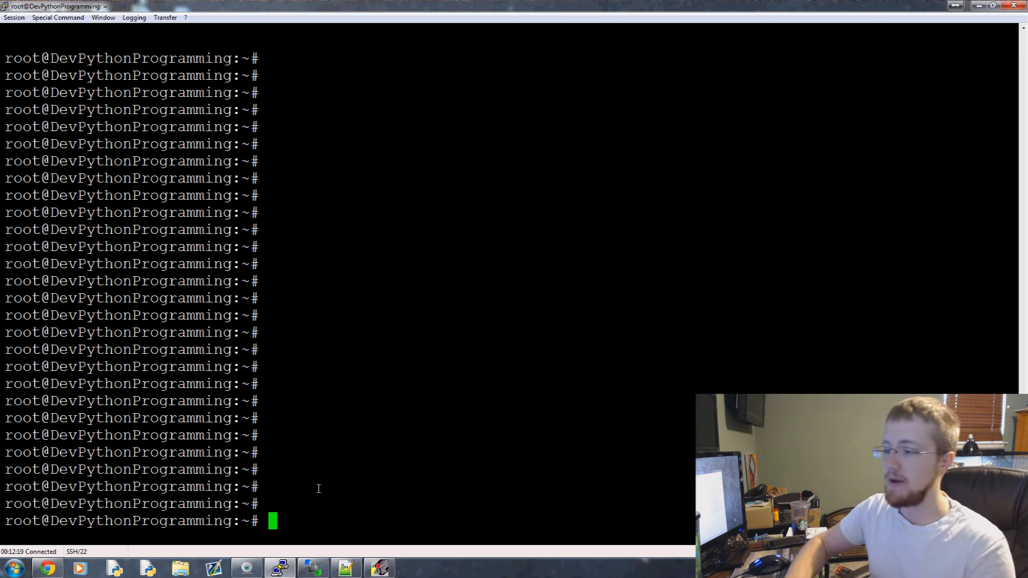
{"action": "type", "text": "sudo ap"}
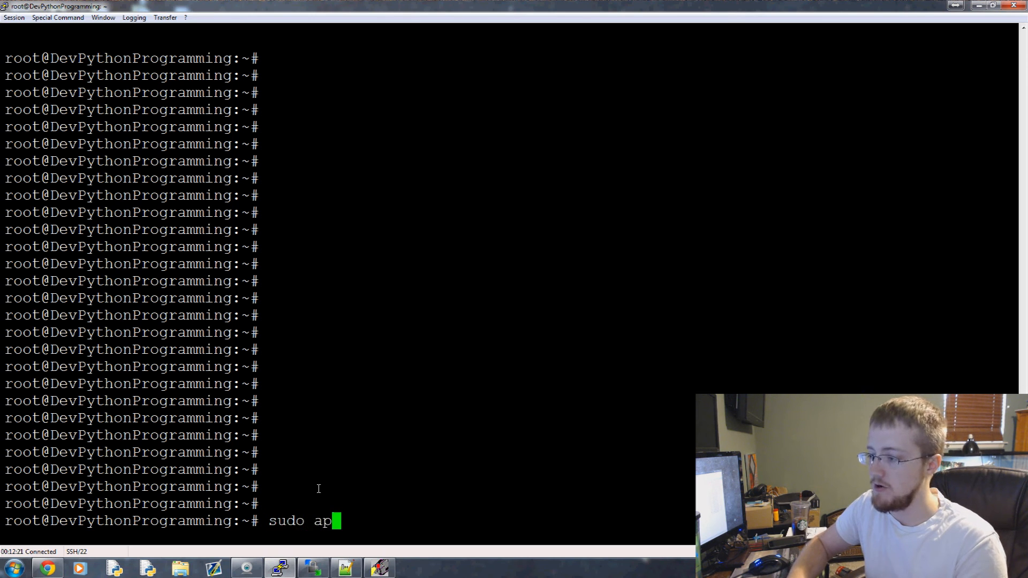
{"action": "key", "text": "BackSpace"}
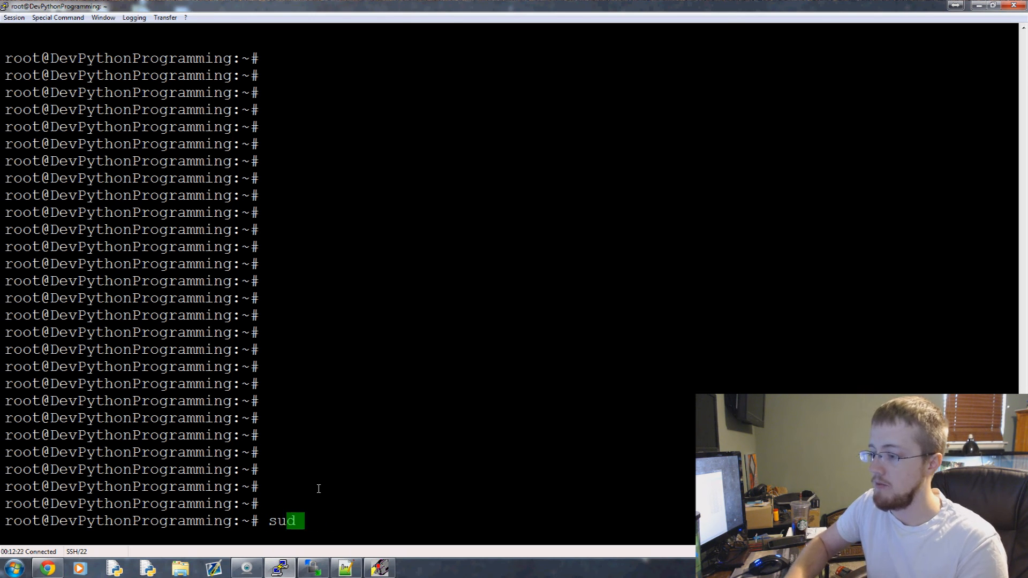
{"action": "type", "text": "service apache2"}
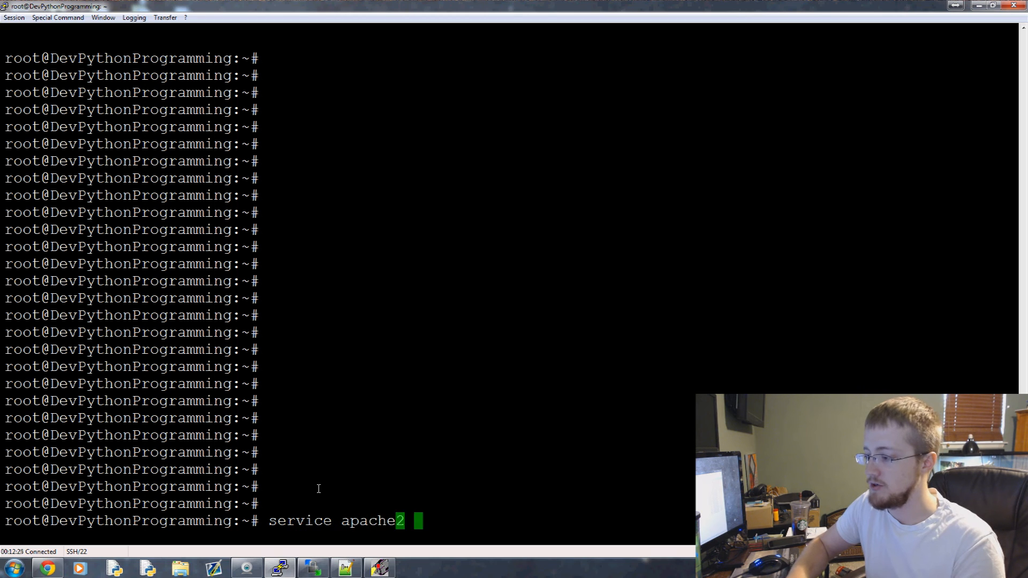
{"action": "type", "text": "restart"}
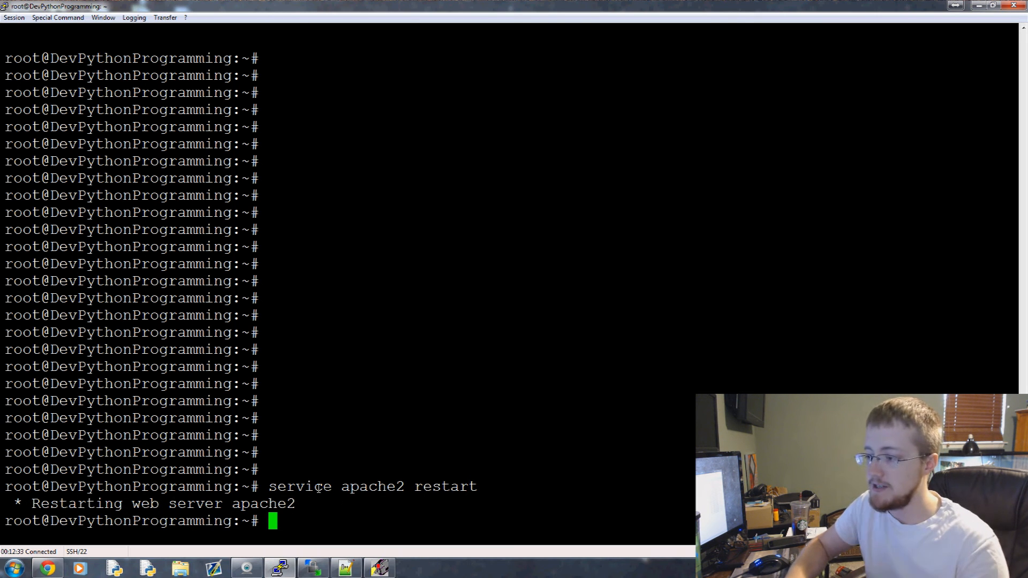
{"action": "type", "text": "cra"}
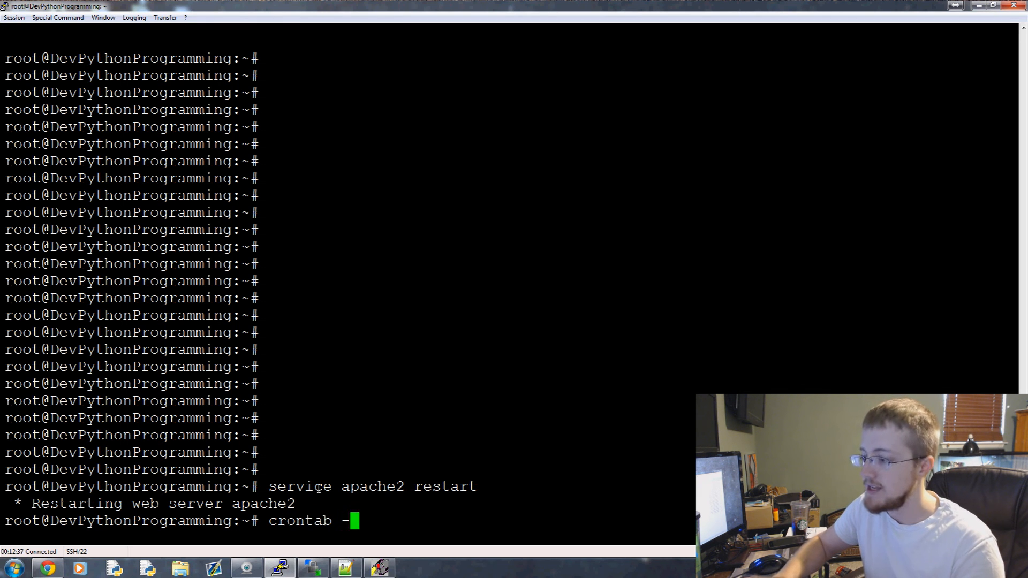
- Run 'crontab -e' to load the crontab into nano
{"action": "type", "text": "e"}
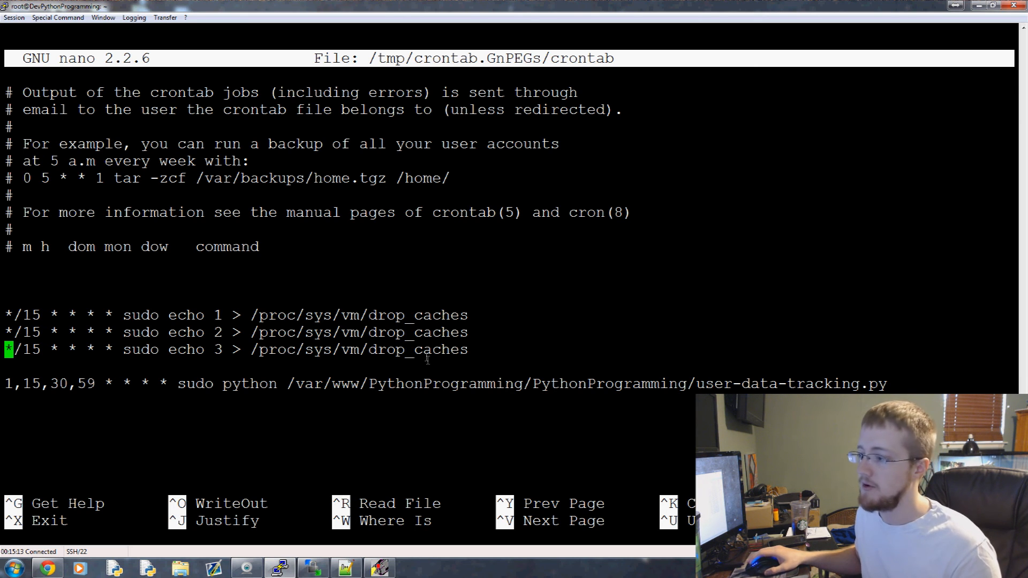
{"action": "mouse_move", "coordinate": [488, 346]}
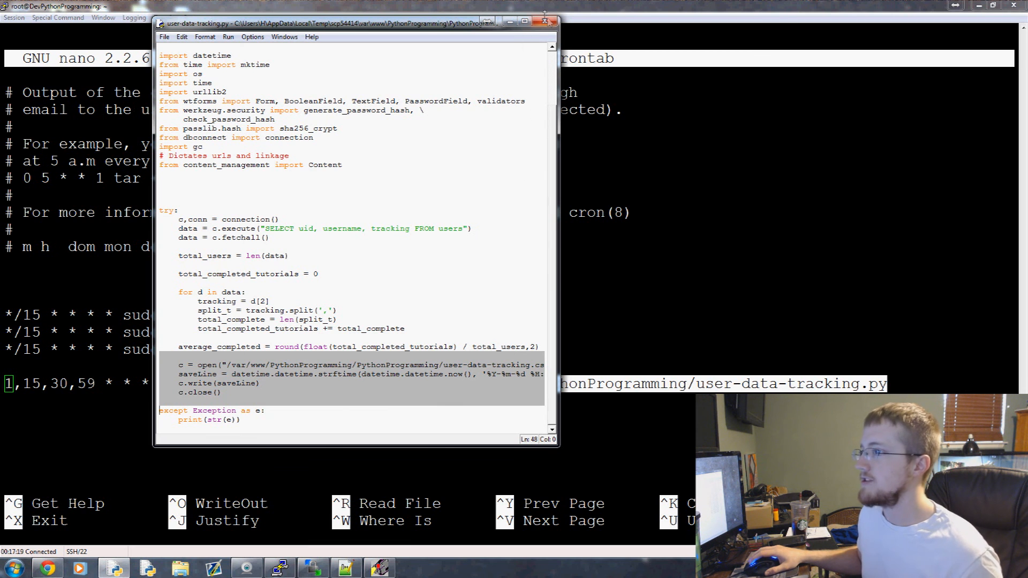
{"action": "left_click", "coordinate": [545, 21]}
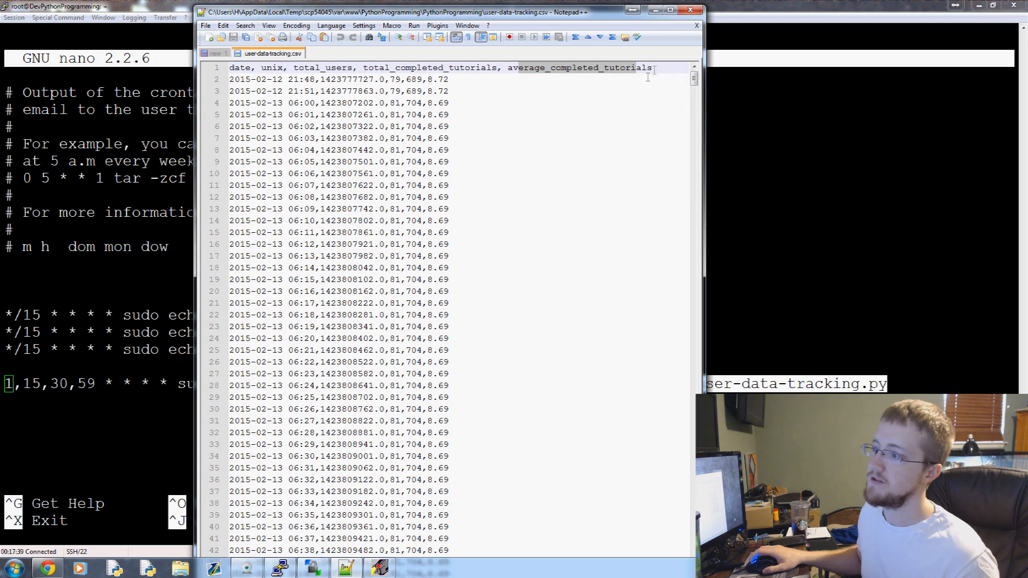
- Scroll the user-data-tracking.csv log down to the March rows around 278 users and back up
{"action": "scroll", "scroll_direction": "down", "scroll_amount": 3}
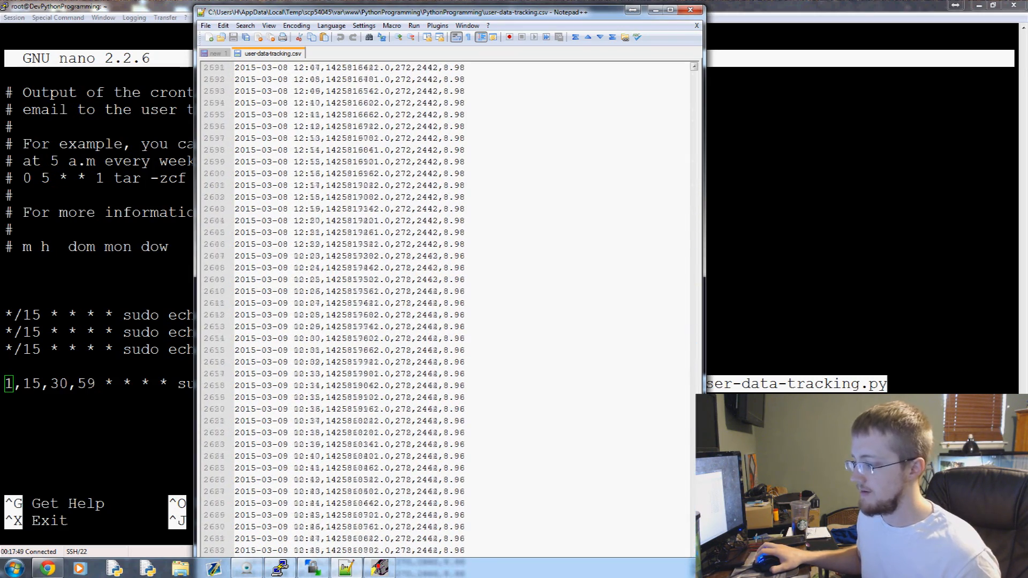
{"action": "scroll", "scroll_direction": "down", "scroll_amount": 3}
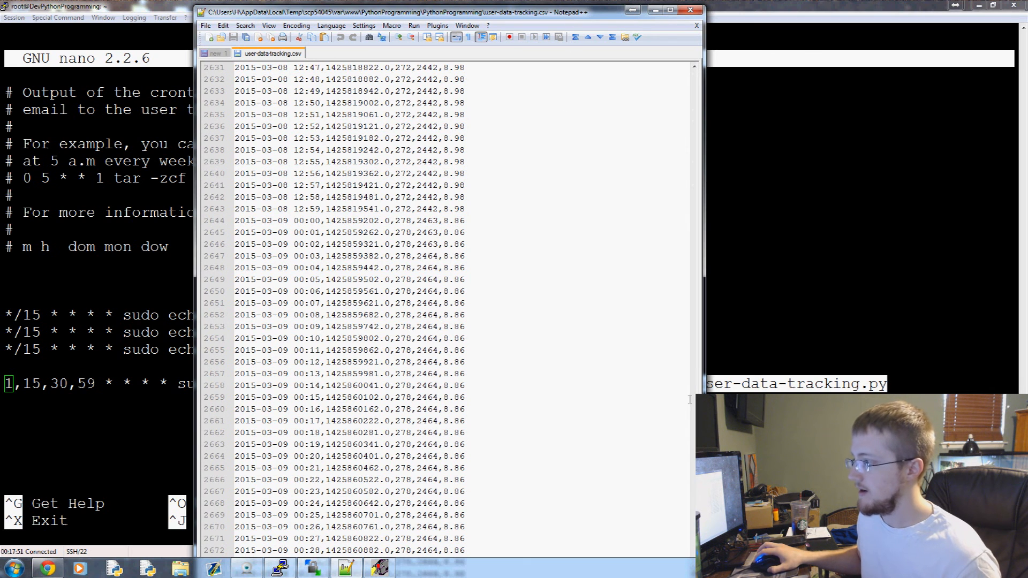
{"action": "scroll", "scroll_direction": "up", "scroll_amount": 3}
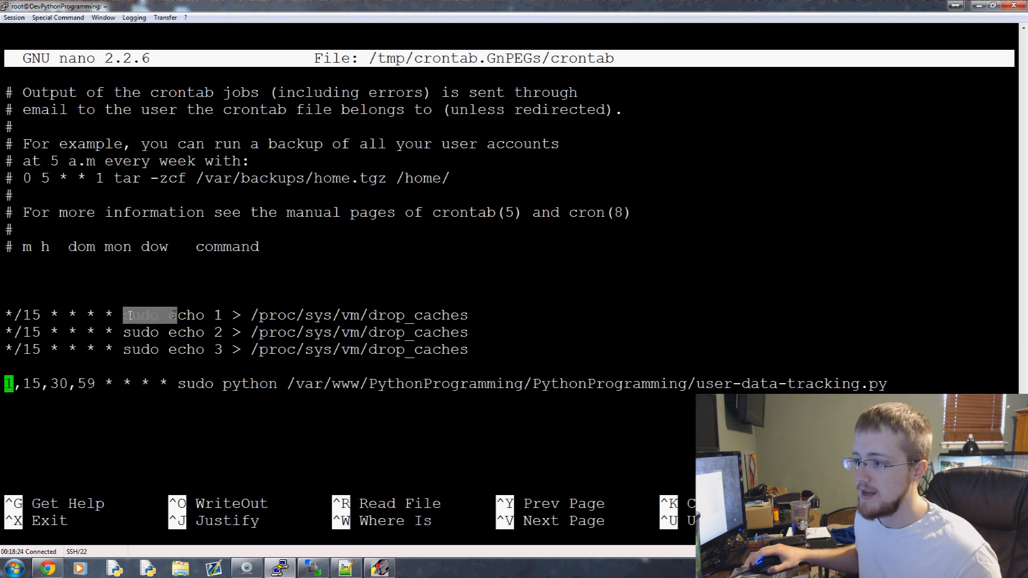
- Select the 'sudo python .../user-data-tracking.py' job command to copy it, checking the line position
{"action": "left_click_drag", "start_coordinate": [124, 315], "coordinate": [468, 314]}
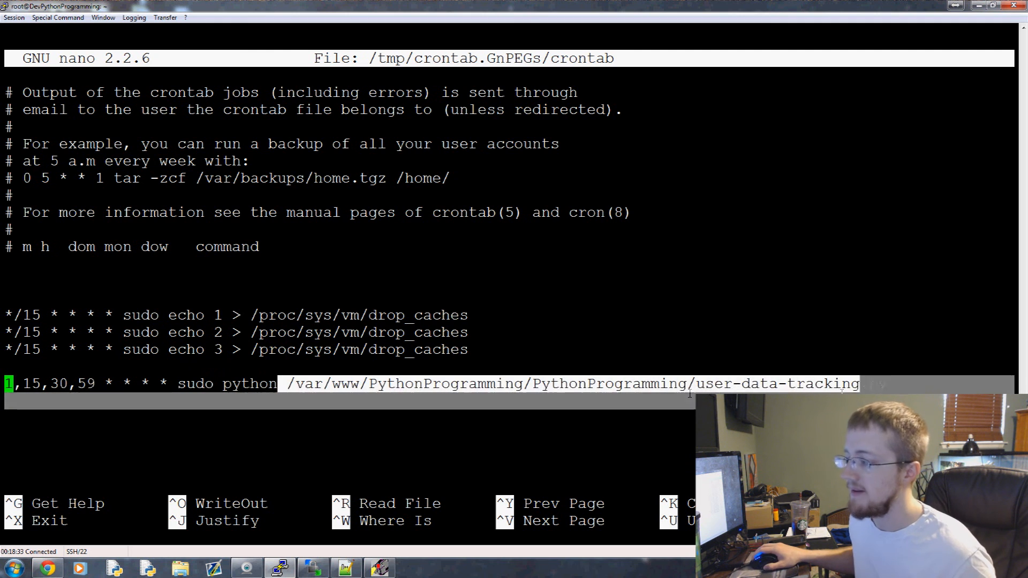
{"action": "type", "text": ".py"}
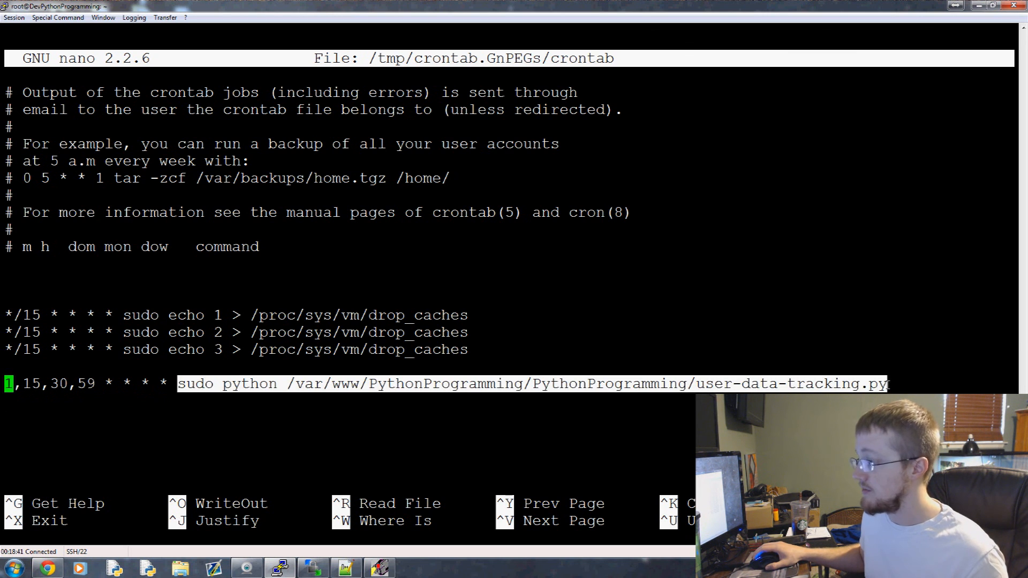
{"action": "key", "text": "ctrl+c"}
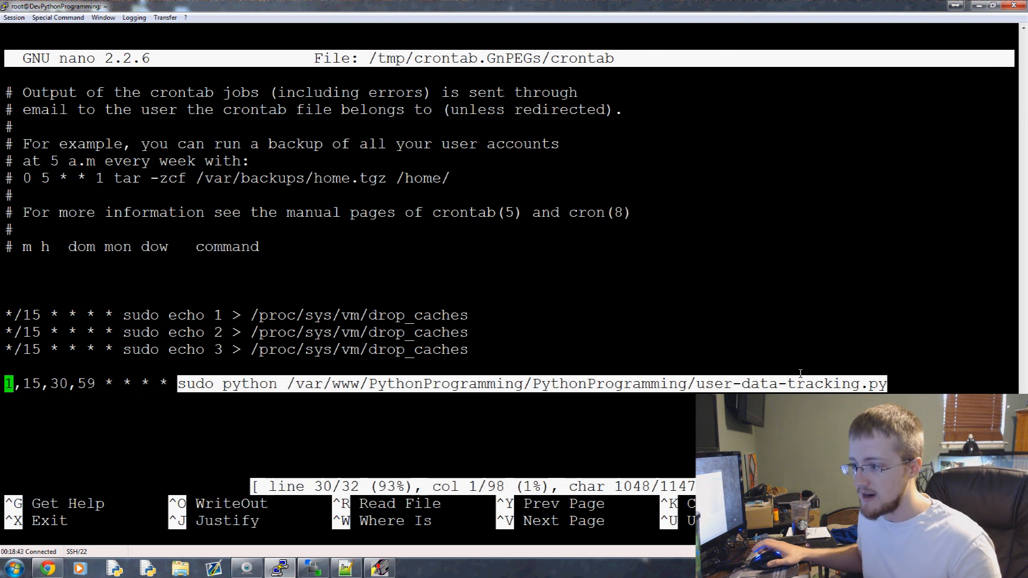
- Exit nano leaving the crontab unchanged and return to the home directory with cd ~
{"action": "key", "text": "ctrl+x"}
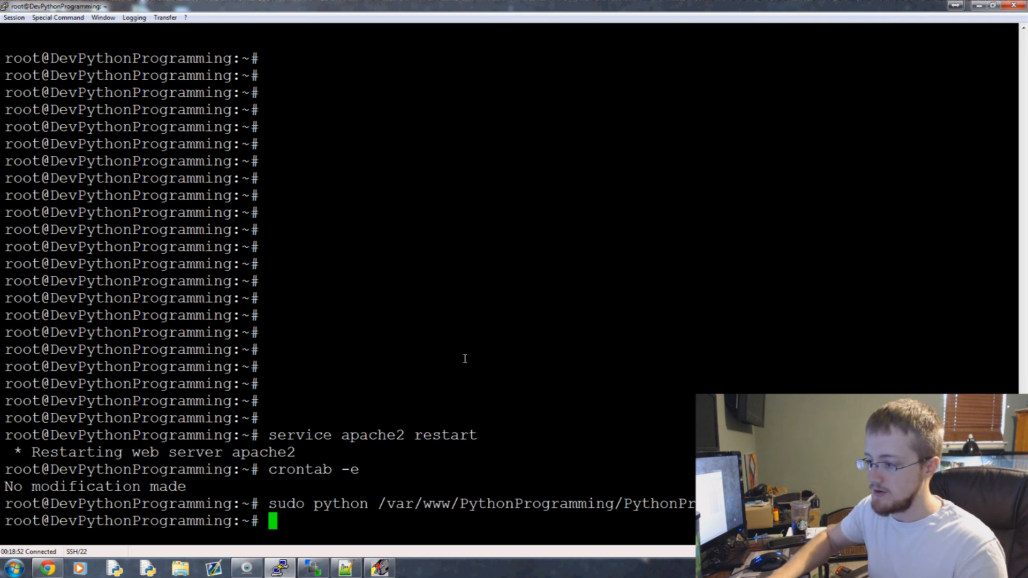
{"action": "type", "text": "cd ~"}
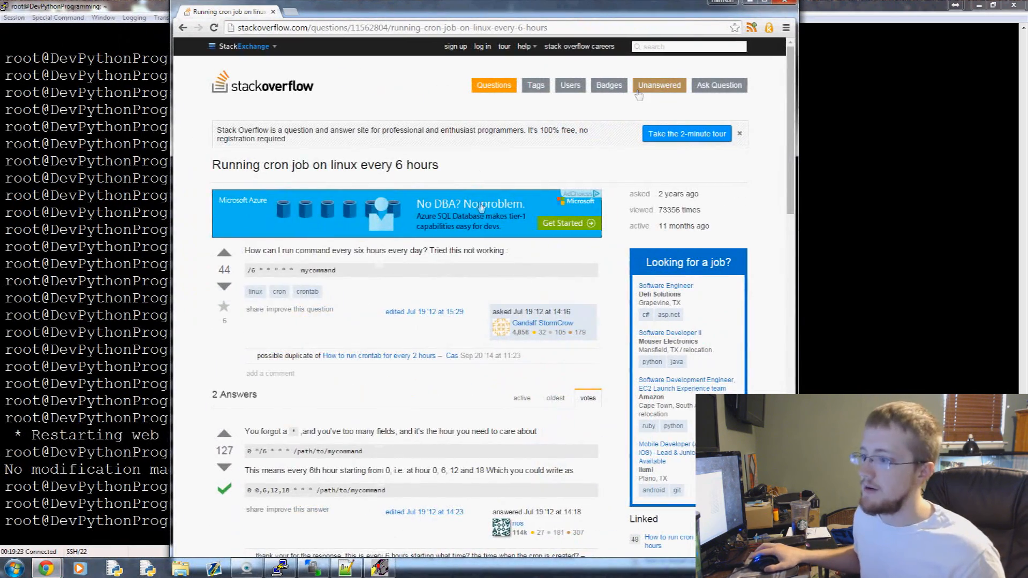
- Read through the six-hourly cron question, highlighting the asker's broken expression, down to the answers
{"action": "scroll", "scroll_direction": "down", "scroll_amount": 3}
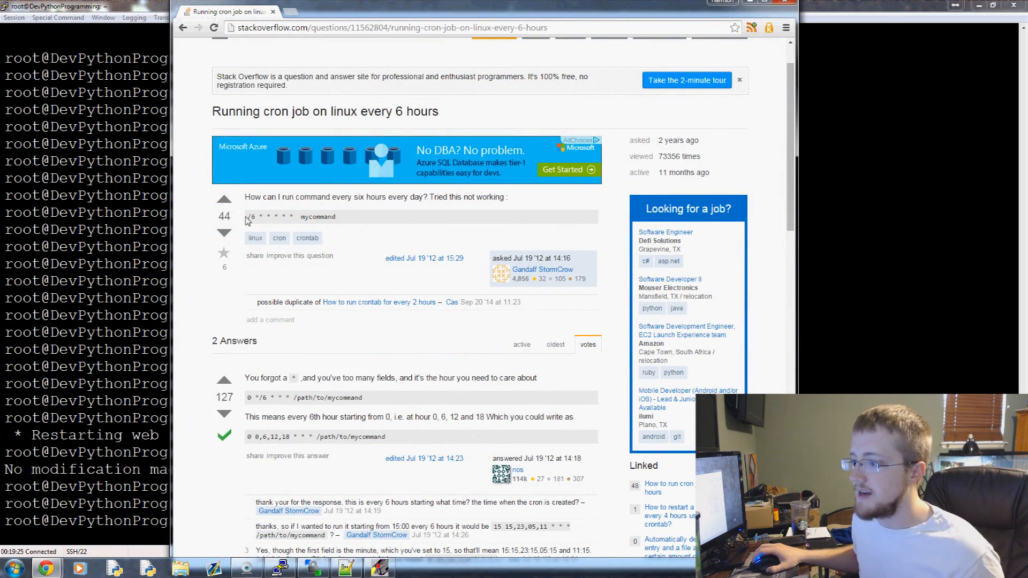
{"action": "left_click_drag", "start_coordinate": [248, 216], "coordinate": [334, 217]}
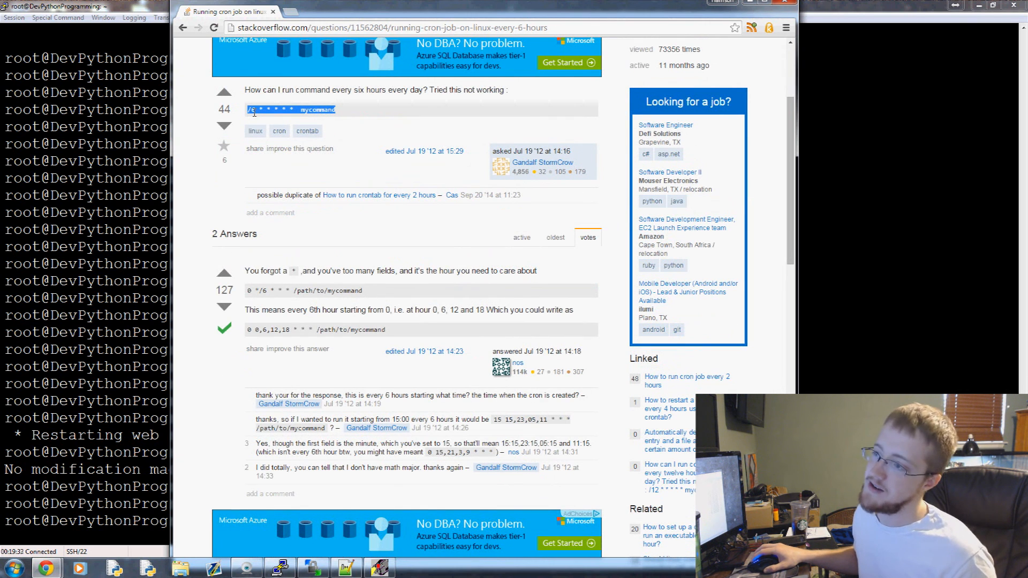
{"action": "scroll", "scroll_direction": "down", "scroll_amount": 3}
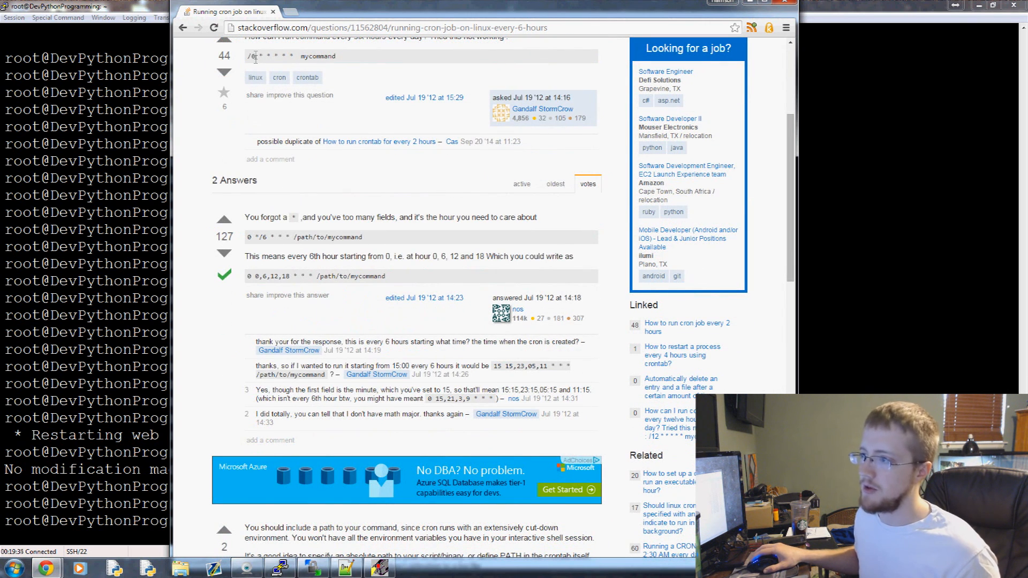
{"action": "mouse_move", "coordinate": [361, 80]}
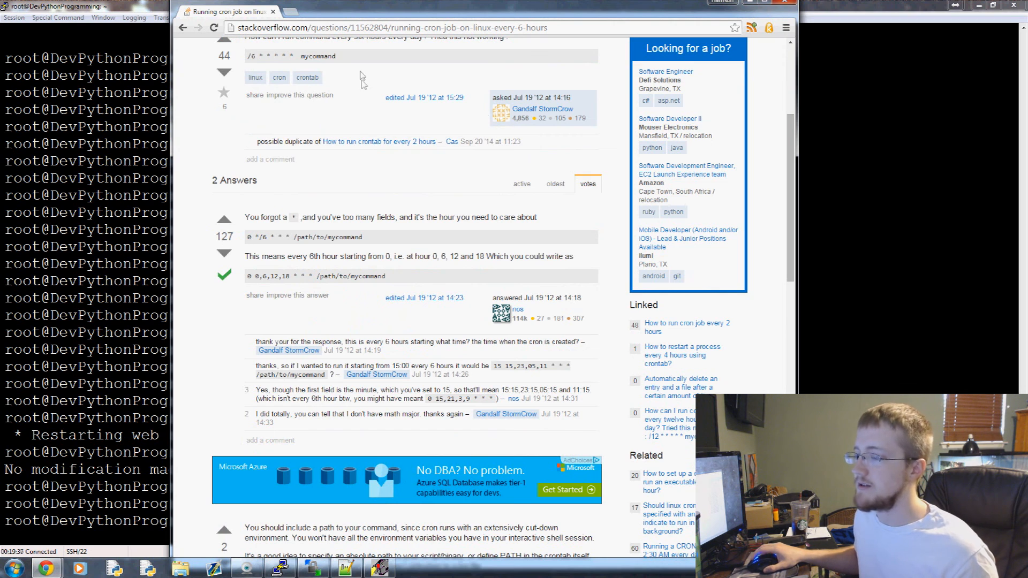
{"action": "mouse_move", "coordinate": [291, 221]}
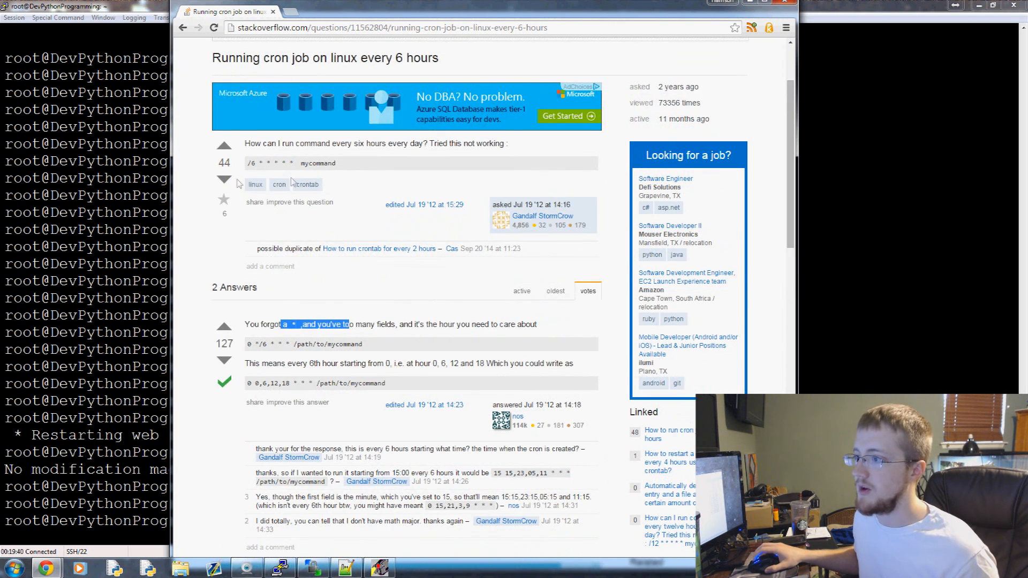
{"action": "scroll", "scroll_direction": "down", "scroll_amount": 3}
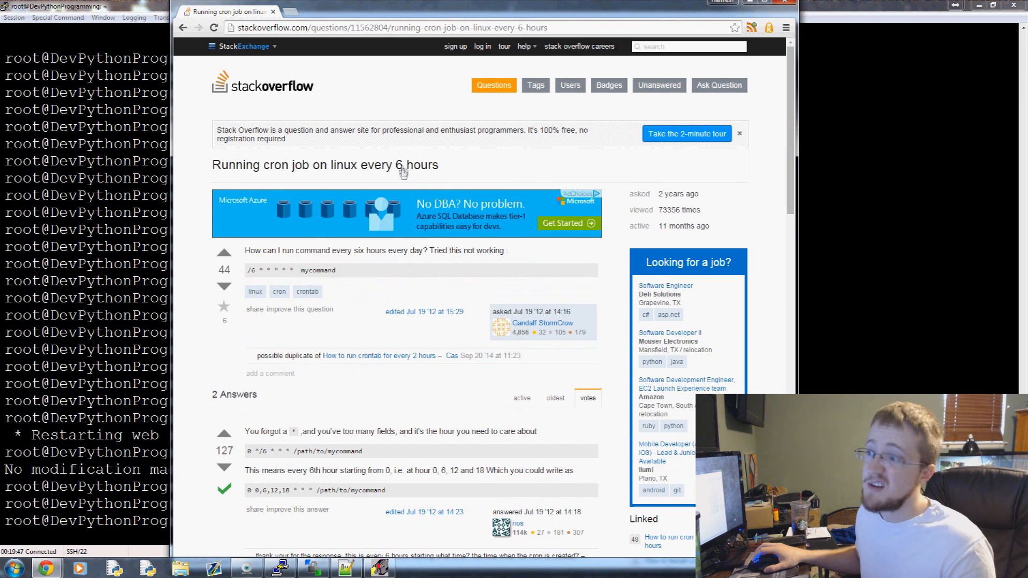
{"action": "scroll", "scroll_direction": "down", "scroll_amount": 3}
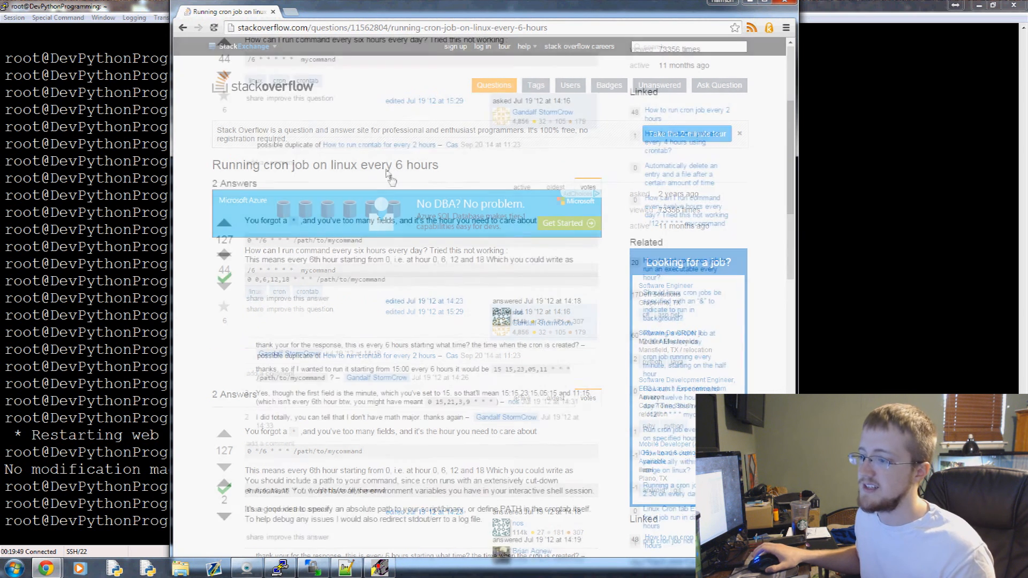
{"action": "scroll", "scroll_direction": "down", "scroll_amount": 3}
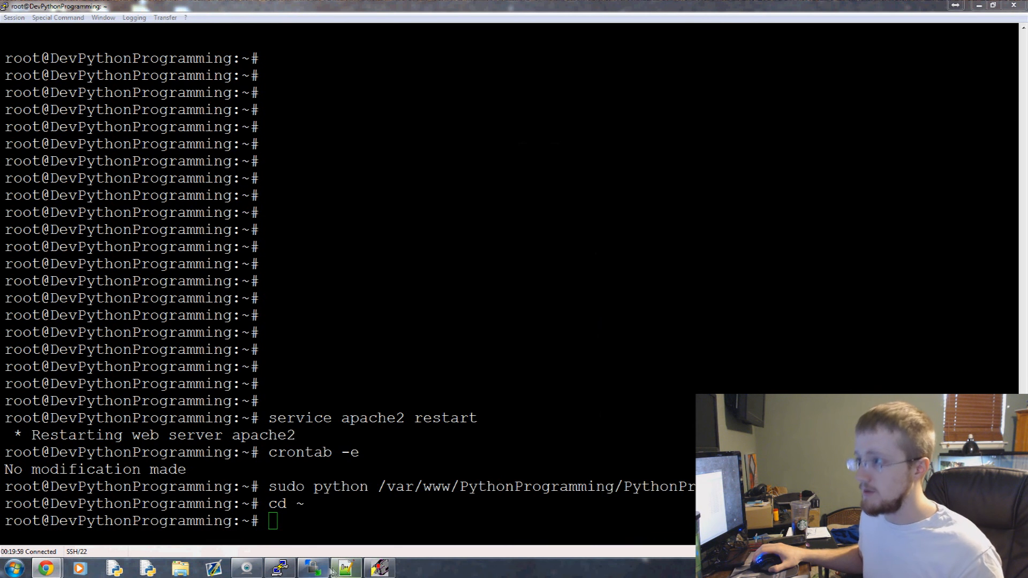
- Switch to the Notepad++ note of cron schedule examples from the taskbar
{"action": "left_click", "coordinate": [345, 568]}
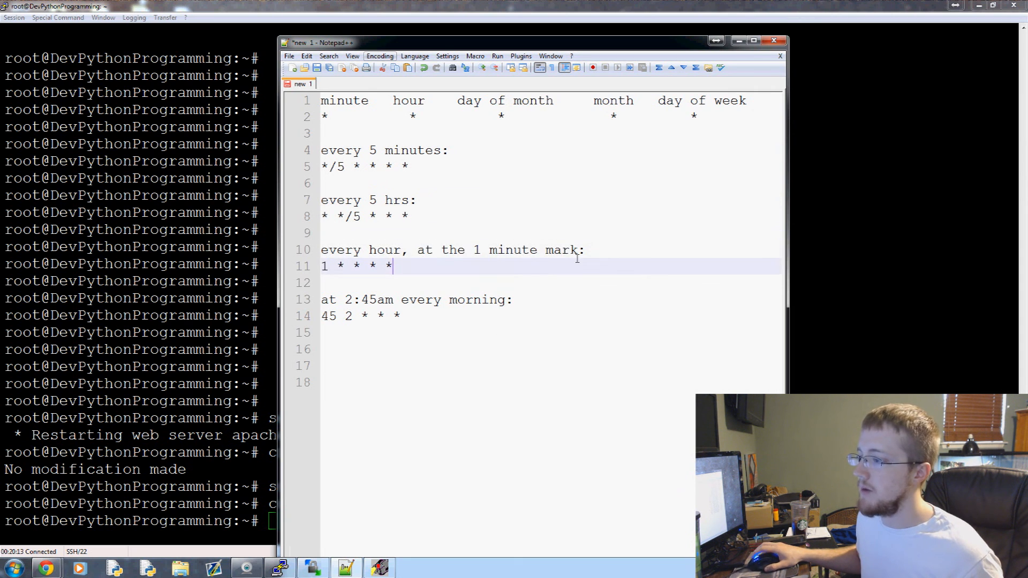
{"action": "left_click", "coordinate": [410, 332]}
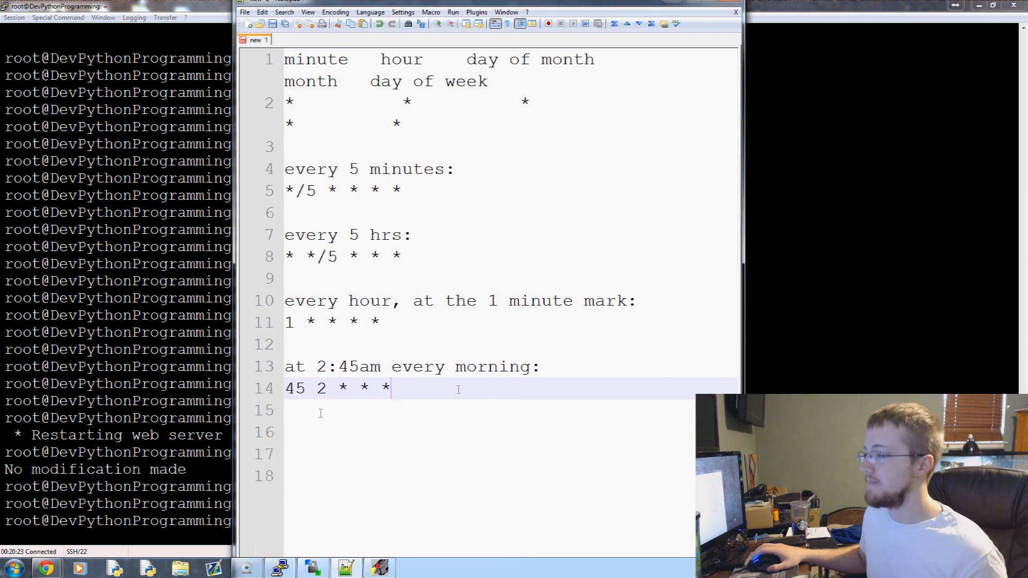
{"action": "double_click", "coordinate": [343, 387]}
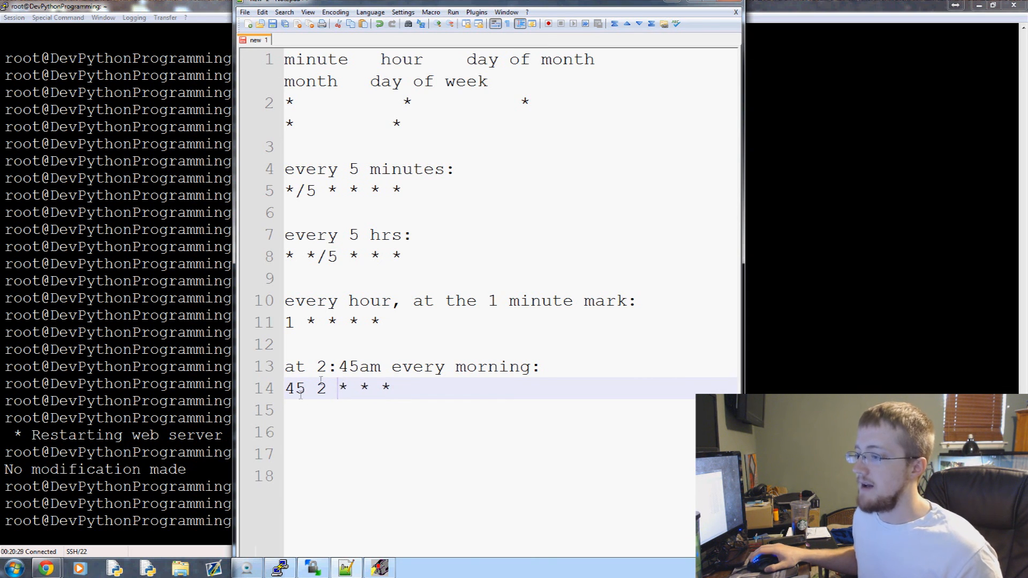
{"action": "double_click", "coordinate": [293, 388]}
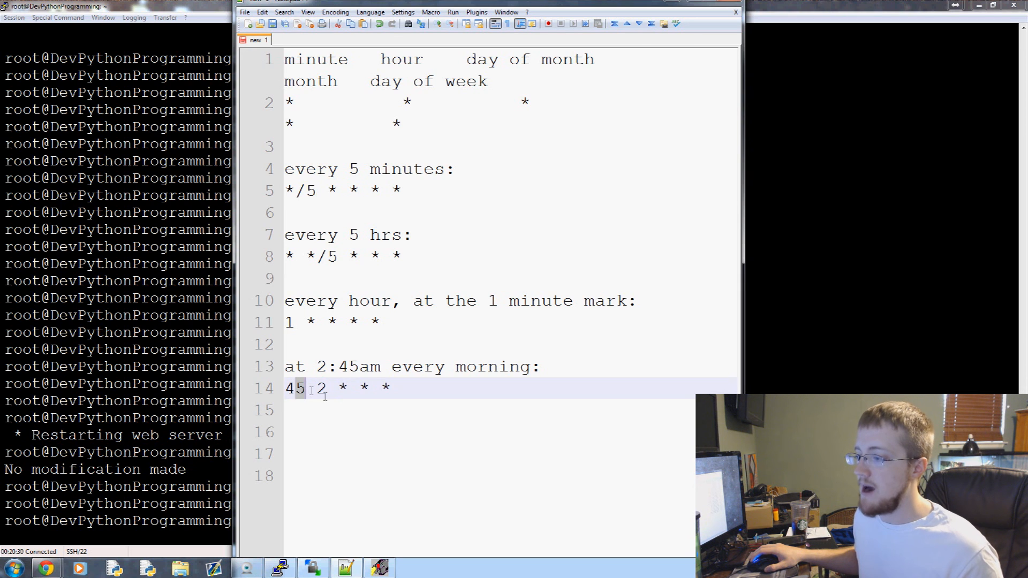
{"action": "double_click", "coordinate": [320, 388]}
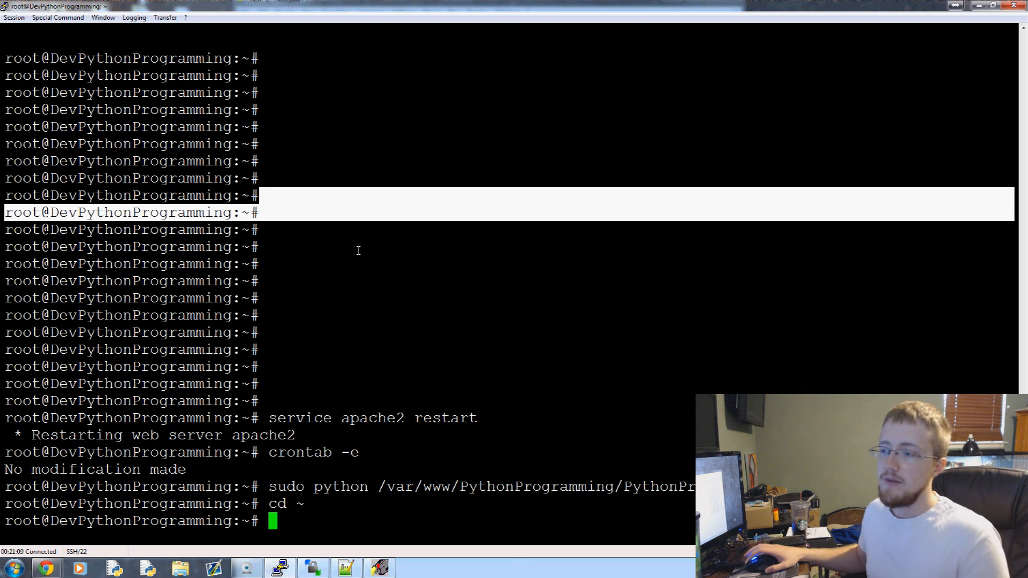
{"action": "mouse_move", "coordinate": [324, 217]}
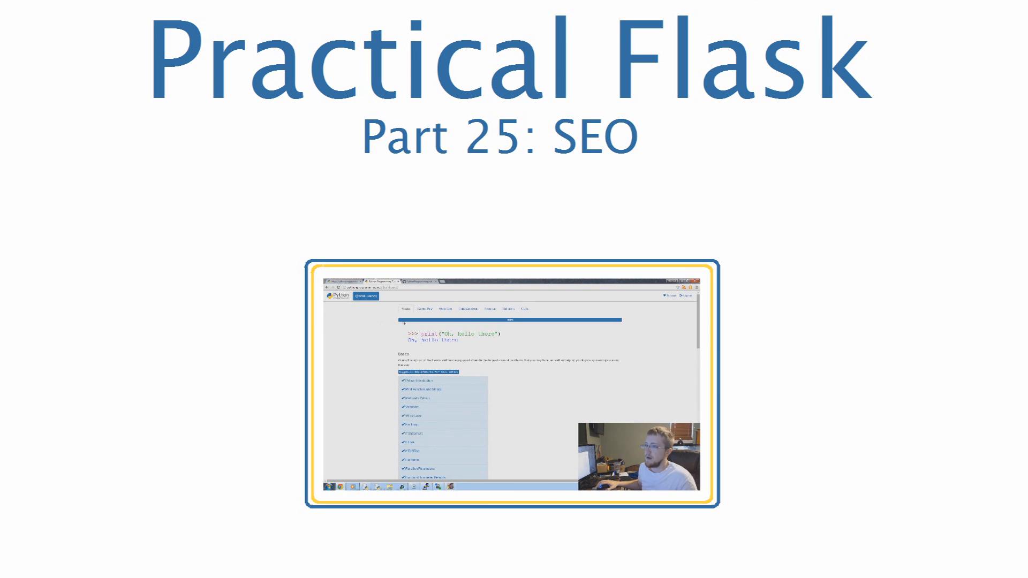
{"action": "left_click", "coordinate": [420, 283]}
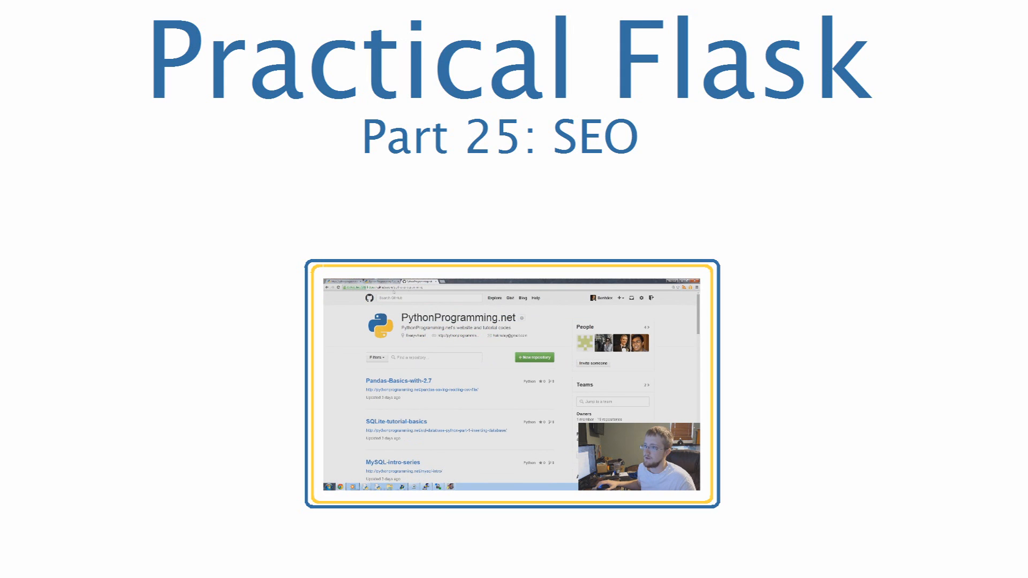